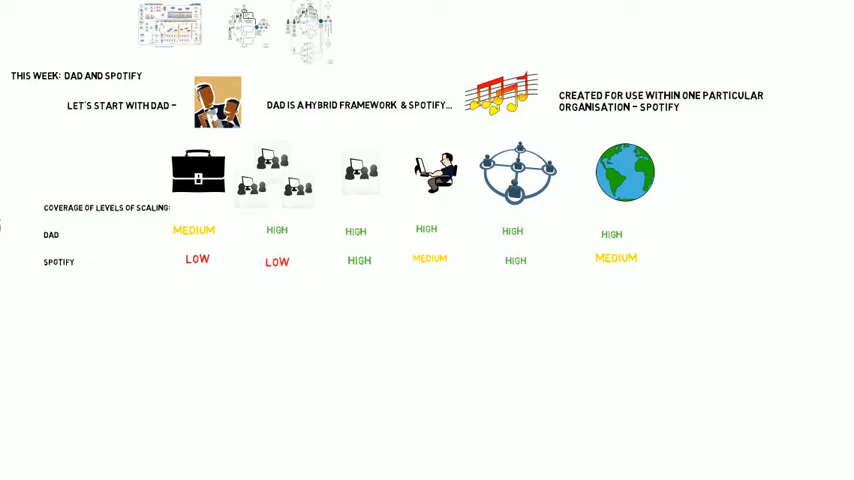
pyautogui.scroll(-3)
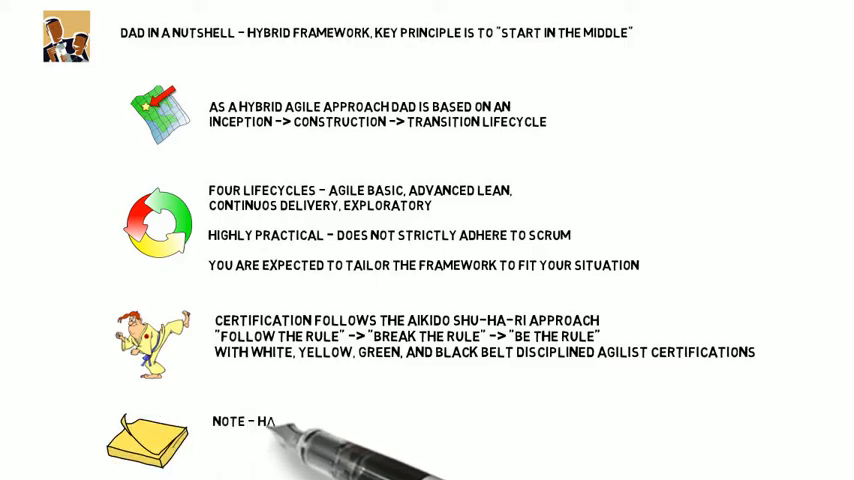
pyautogui.write('HAVING SO MANY APPROACHES WITHIN DAD DOES MAKE IT FEEL A BIT')
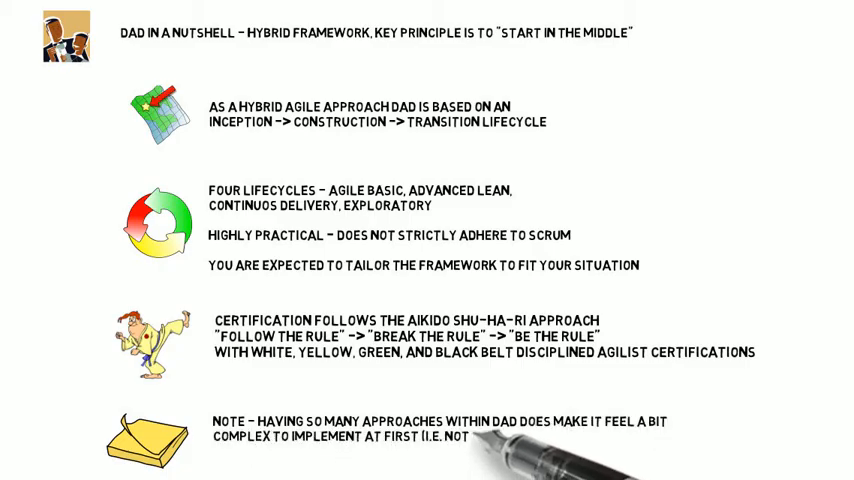
pyautogui.write('VERY SHU-ABLE)')
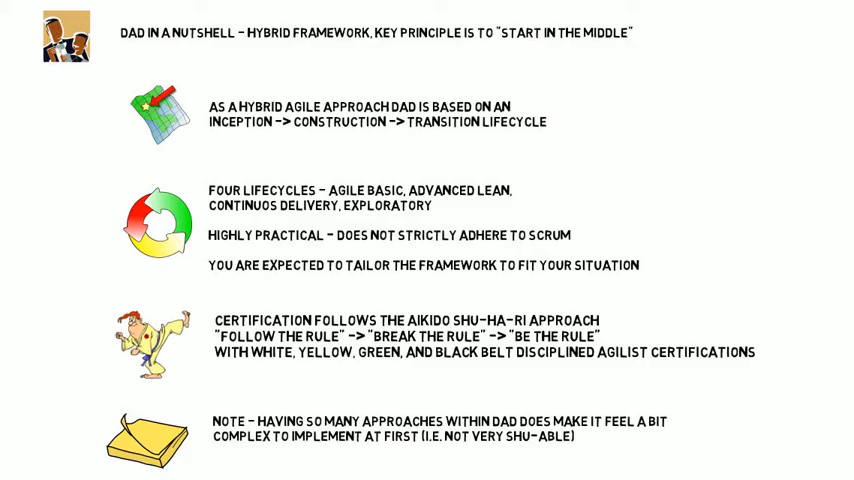